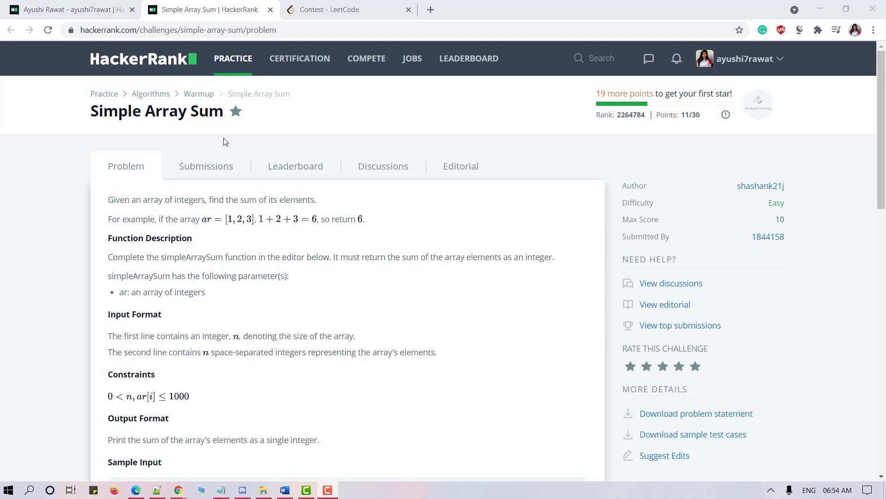
mouse_move(138, 212)
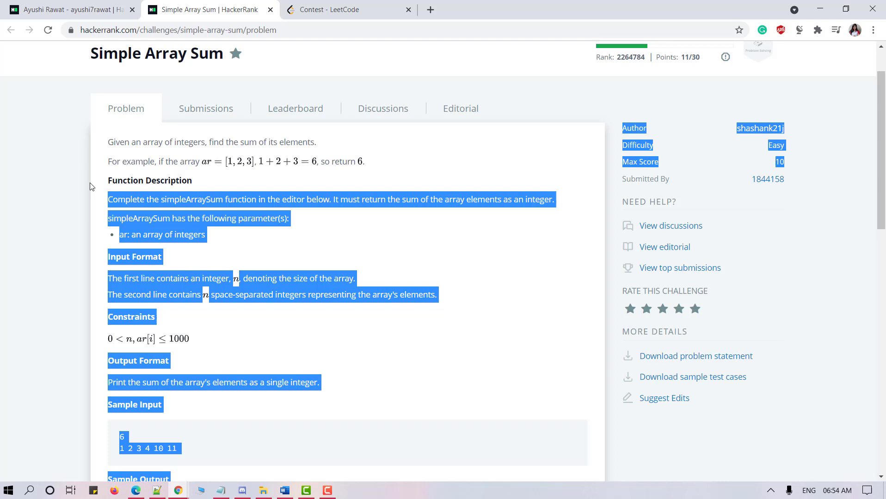
Step: Read through the Simple Array Sum problem, highlighting the sample output value 31
click(172, 203)
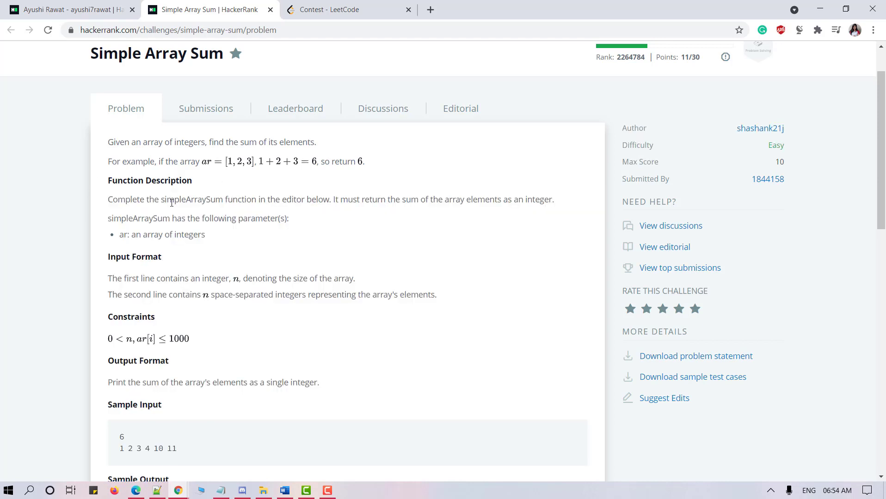
mouse_move(275, 209)
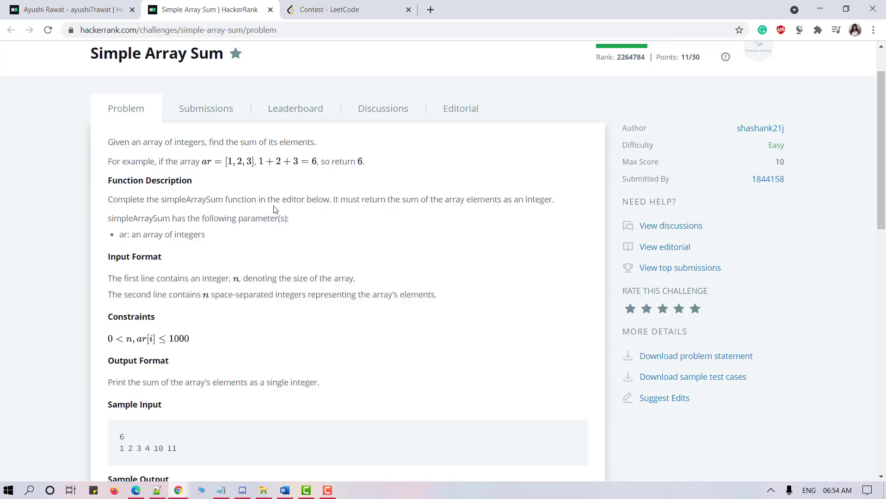
mouse_move(340, 197)
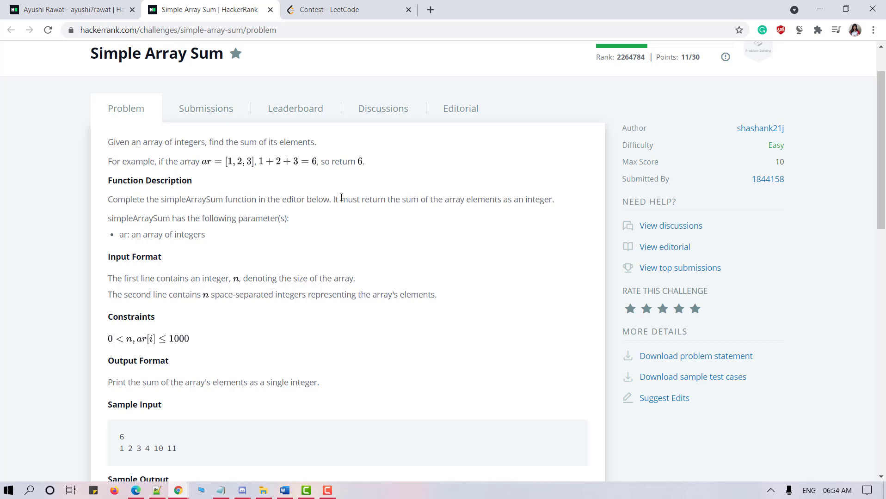
mouse_move(506, 211)
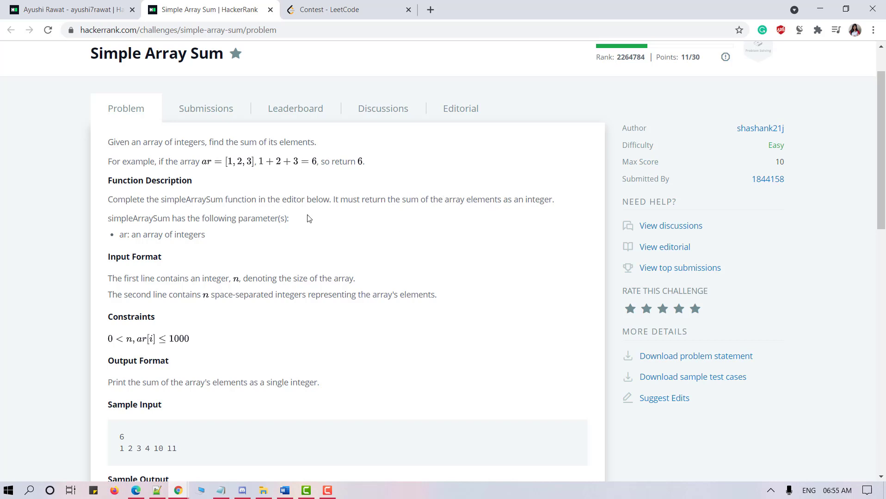
scroll(down, 3)
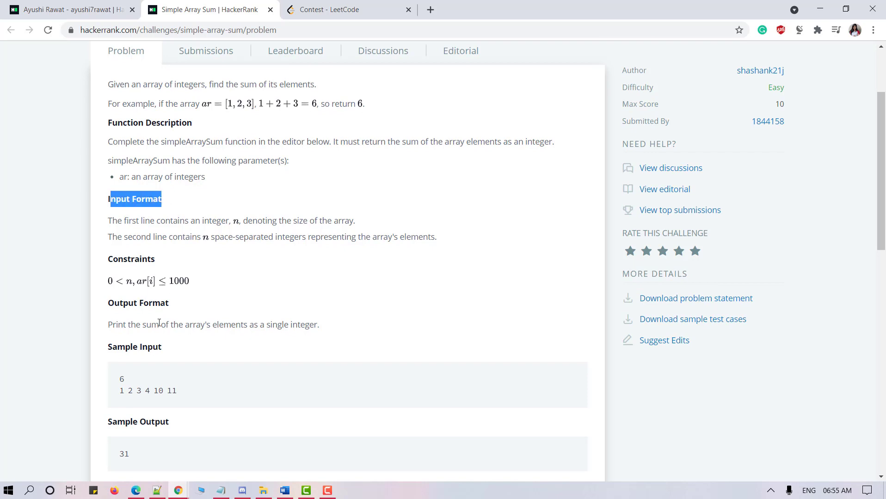
double_click(138, 303)
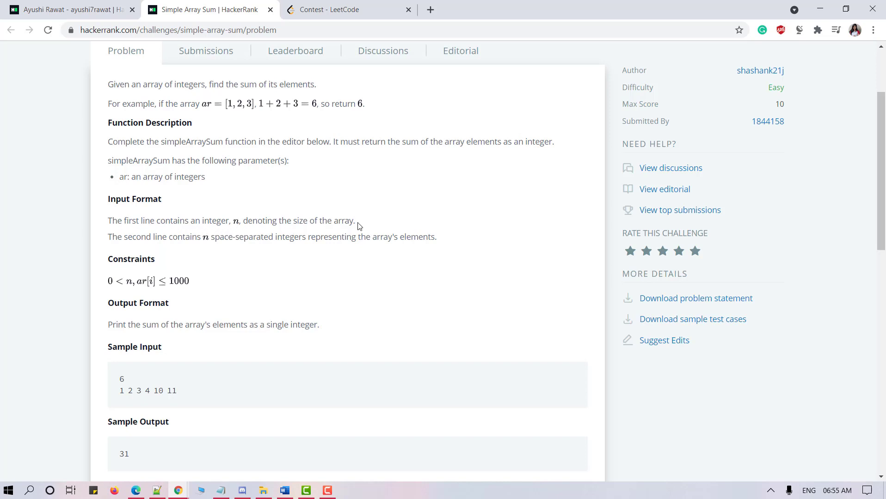
mouse_move(208, 244)
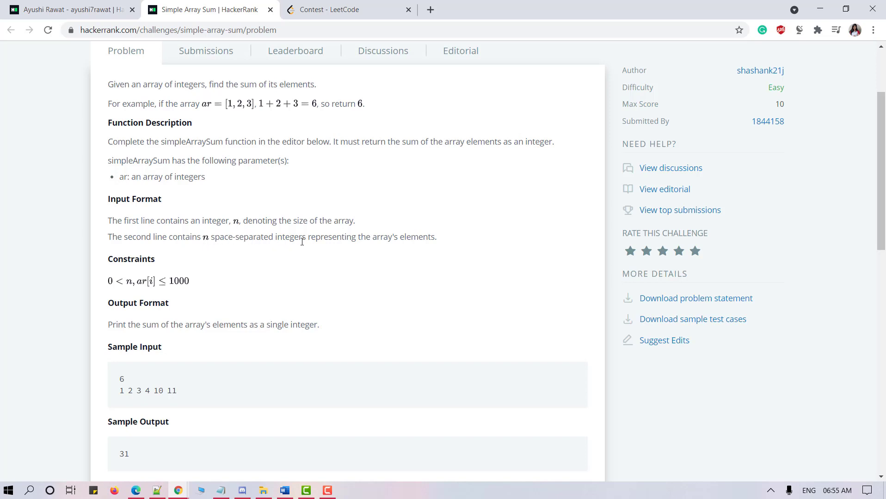
mouse_move(412, 279)
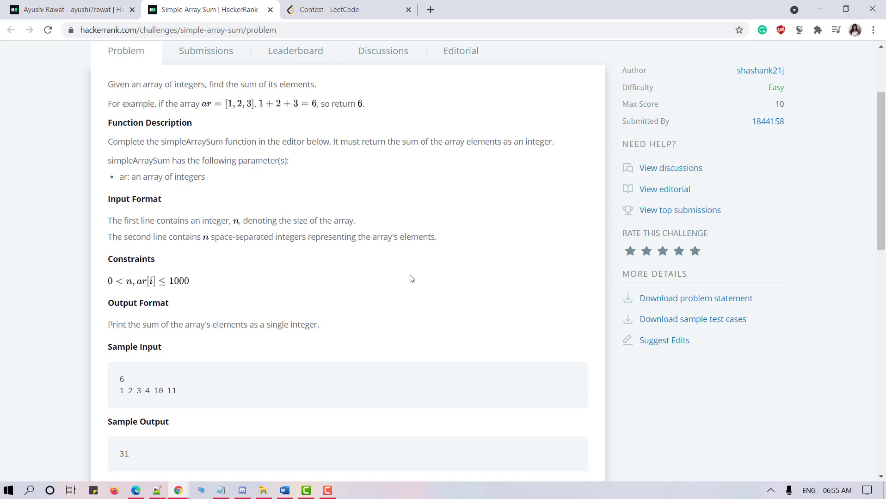
scroll(down, 3)
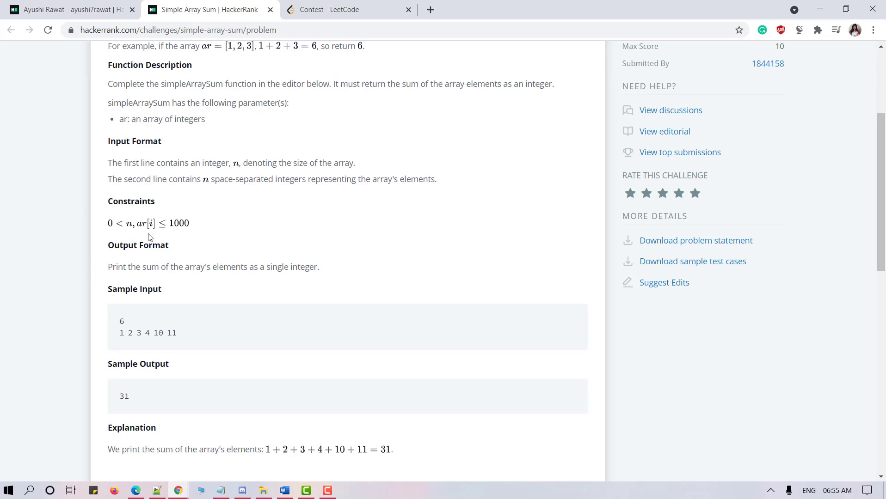
mouse_move(148, 233)
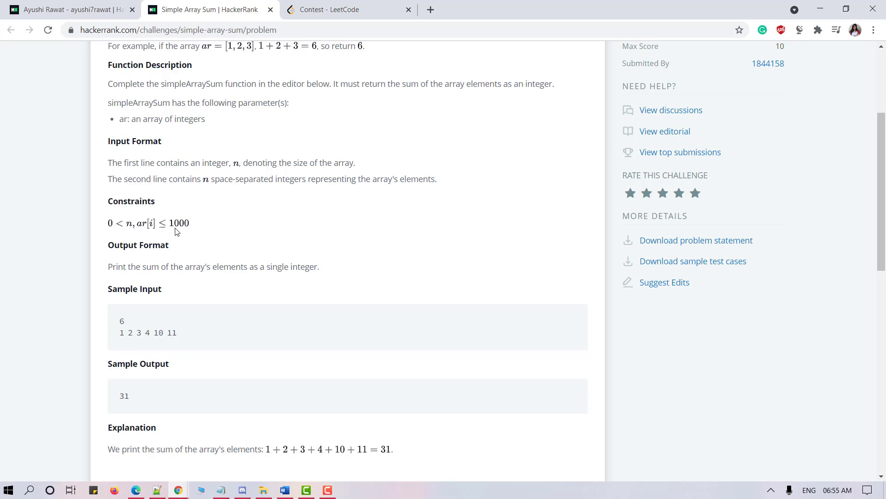
mouse_move(177, 306)
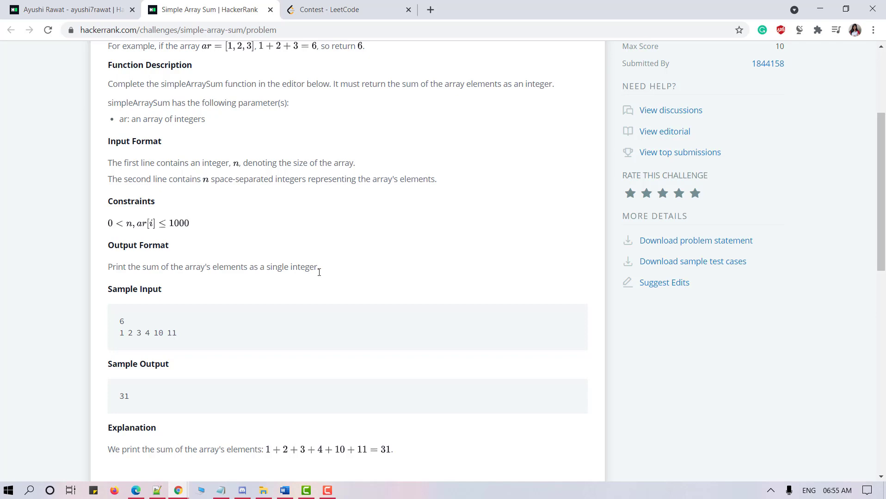
scroll(down, 3)
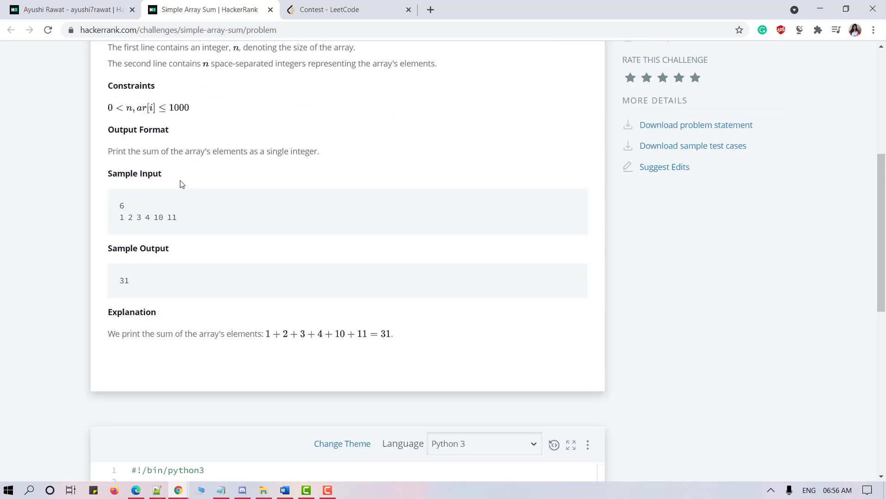
mouse_move(127, 209)
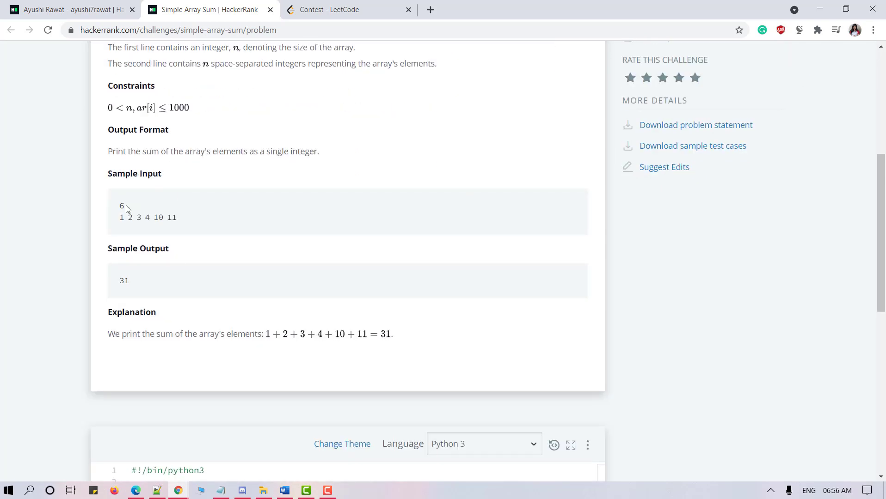
double_click(121, 206)
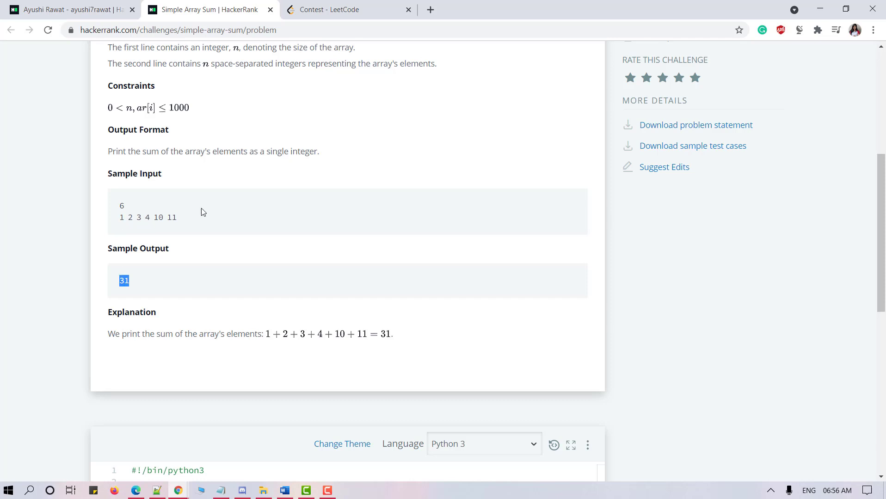
mouse_move(216, 242)
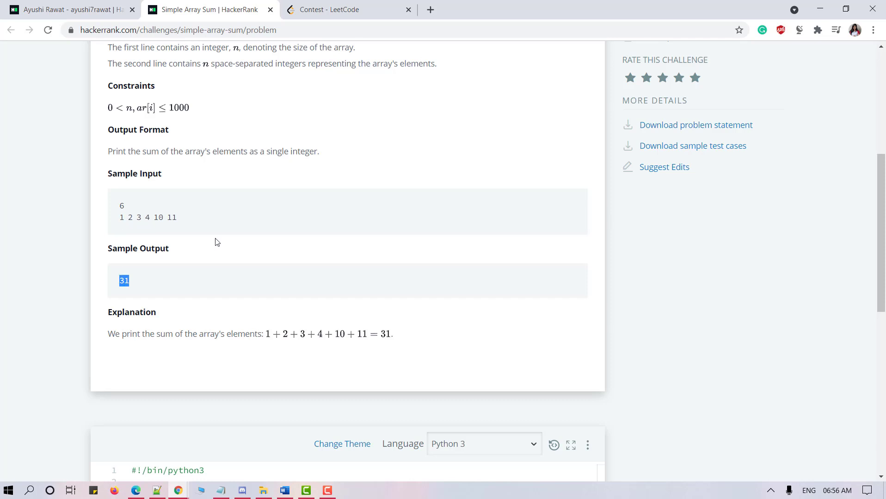
Step: Write return sum(ar) as the body of simpleArraySum
scroll(down, 3)
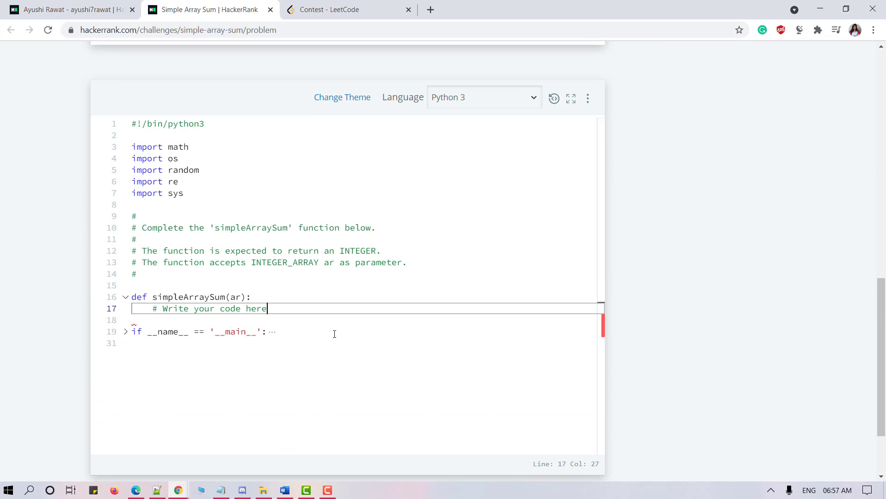
text(r)
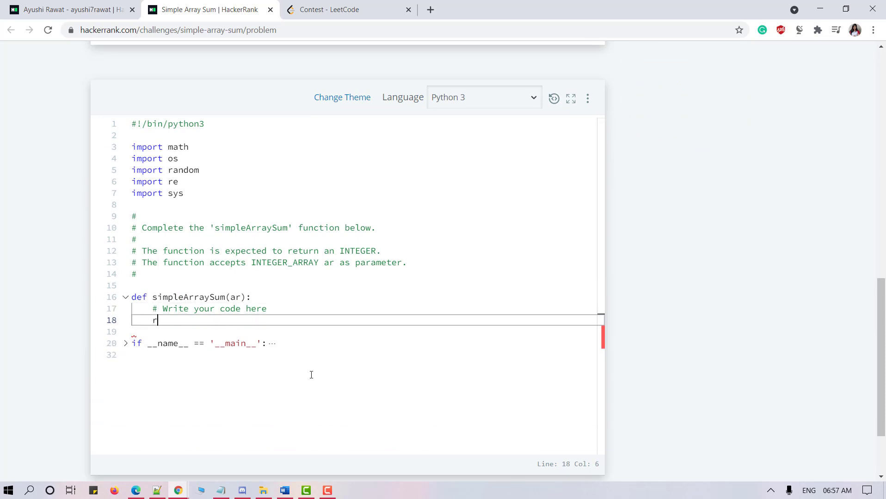
text(eturn s)
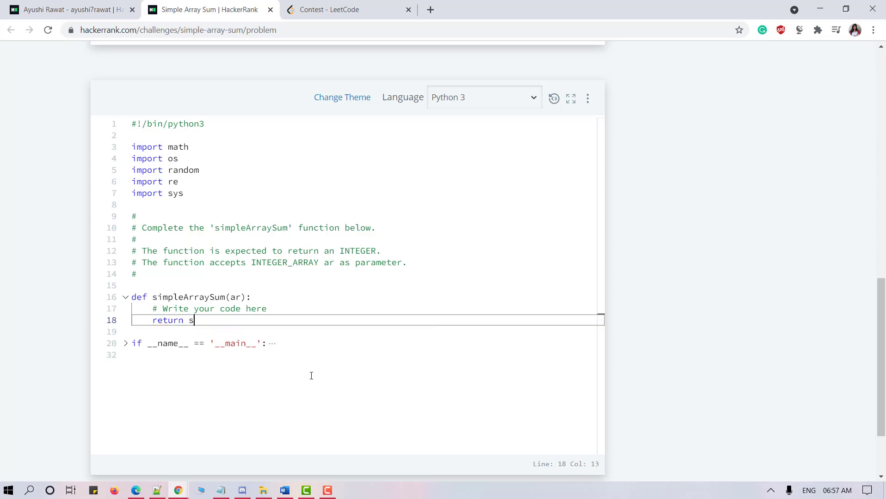
text(um(a)
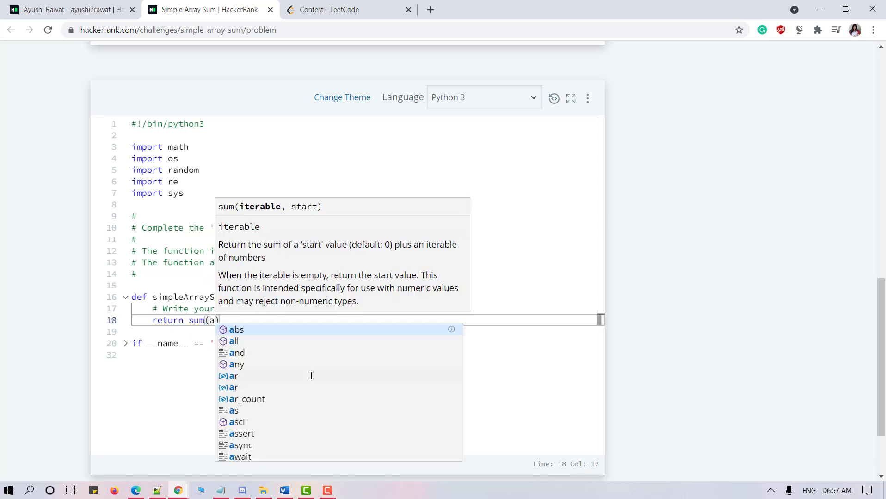
text(r)
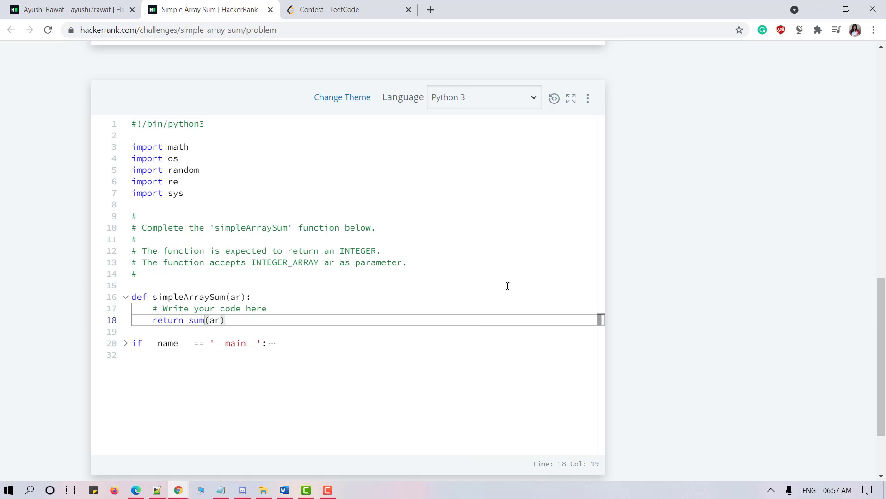
scroll(down, 3)
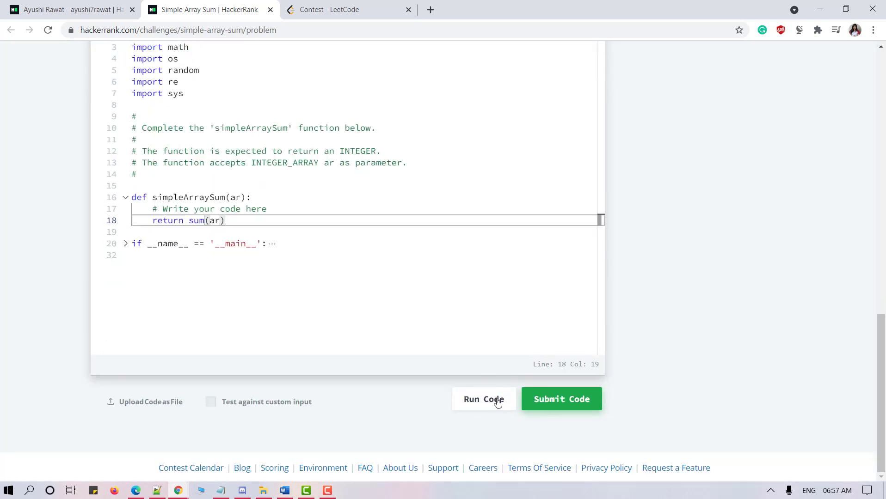
Step: Run the sum(ar) solution on the sample test, then submit it for grading
click(483, 400)
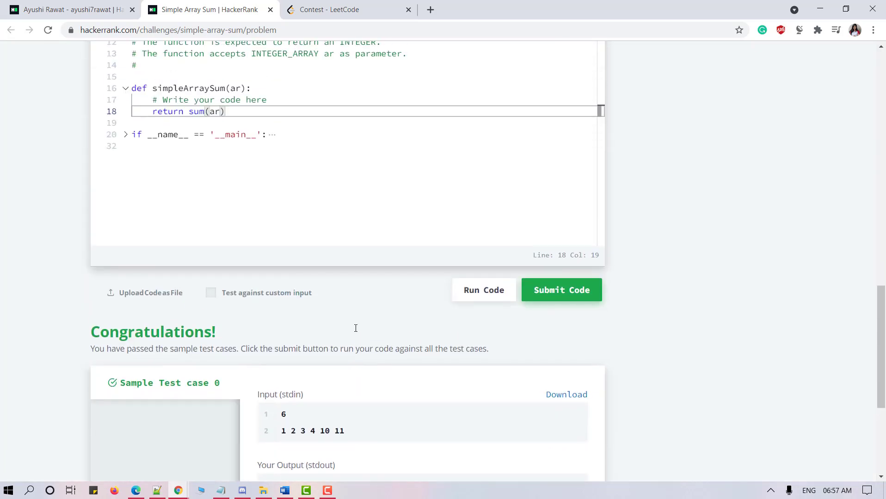
click(561, 290)
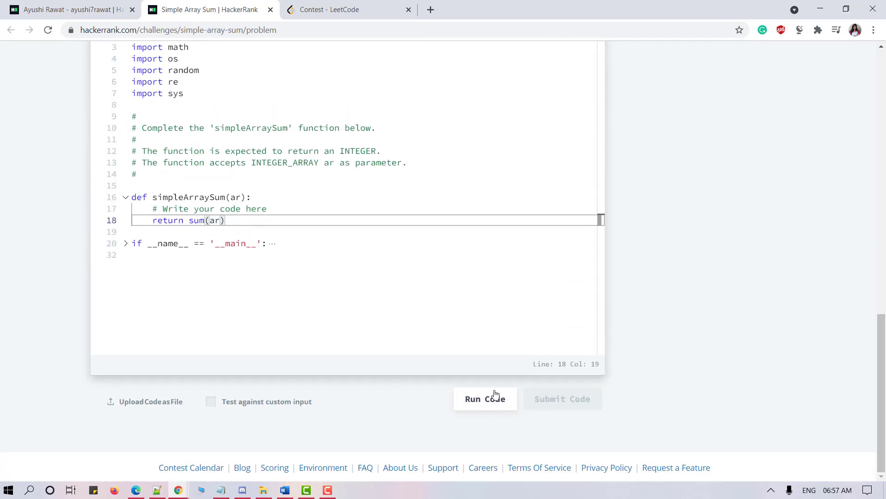
click(484, 400)
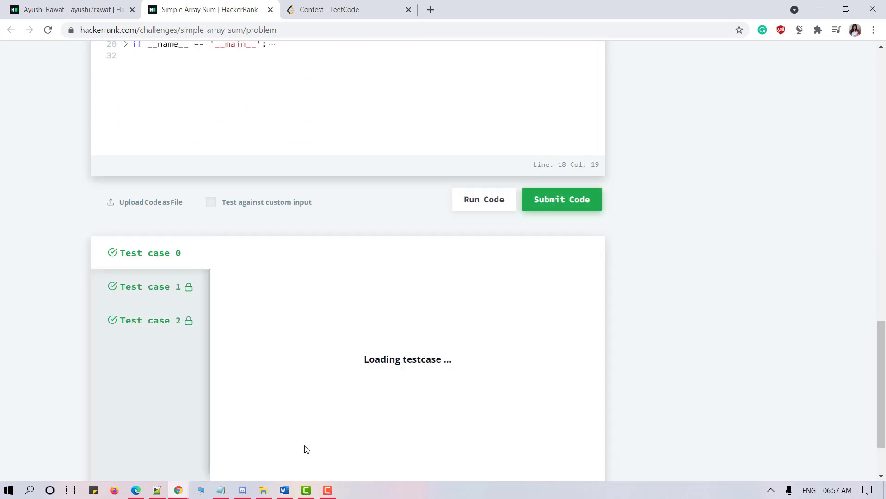
click(560, 199)
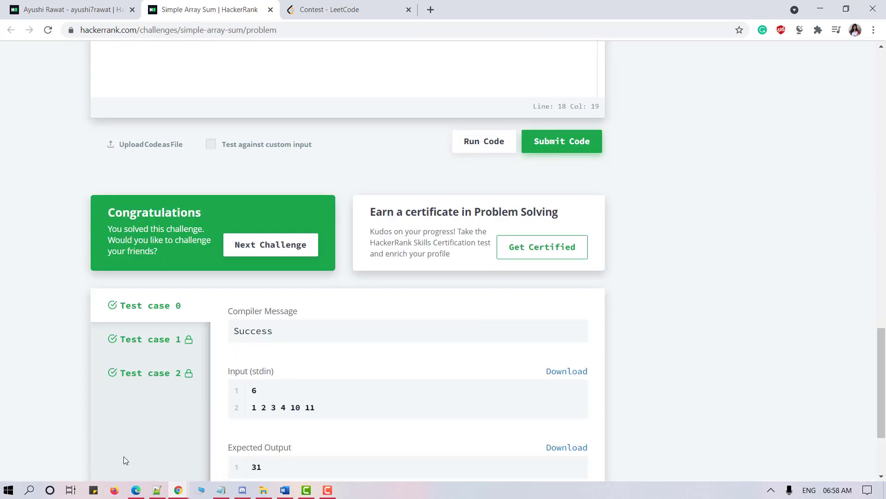
mouse_move(131, 423)
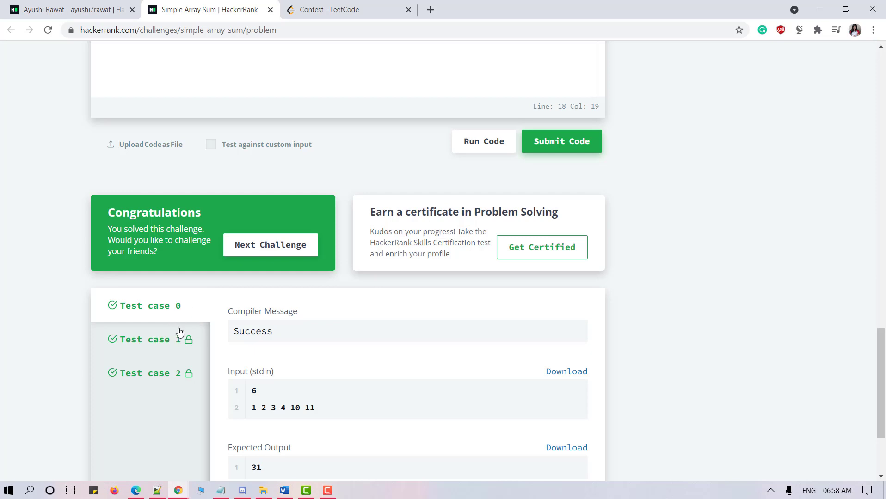
mouse_move(185, 311)
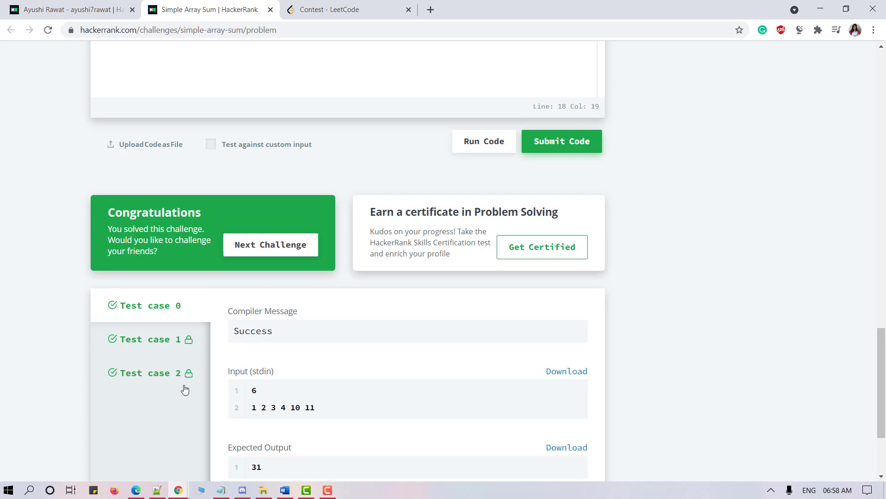
mouse_move(163, 386)
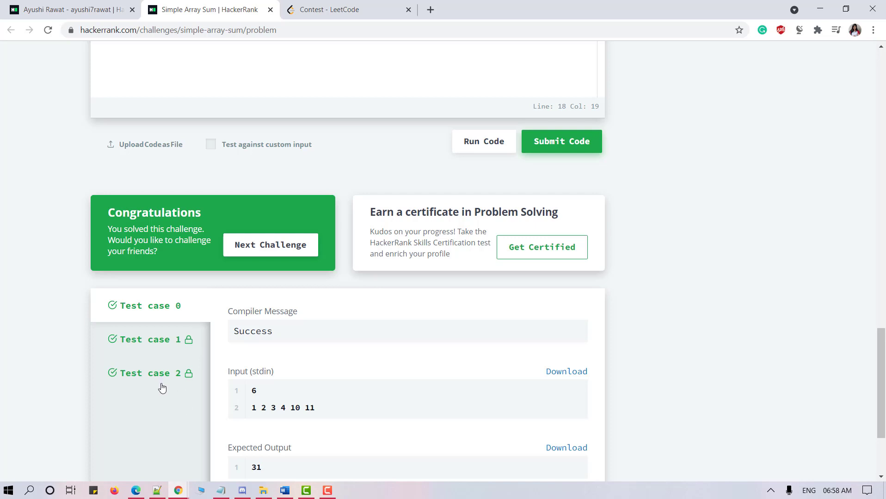
mouse_move(115, 397)
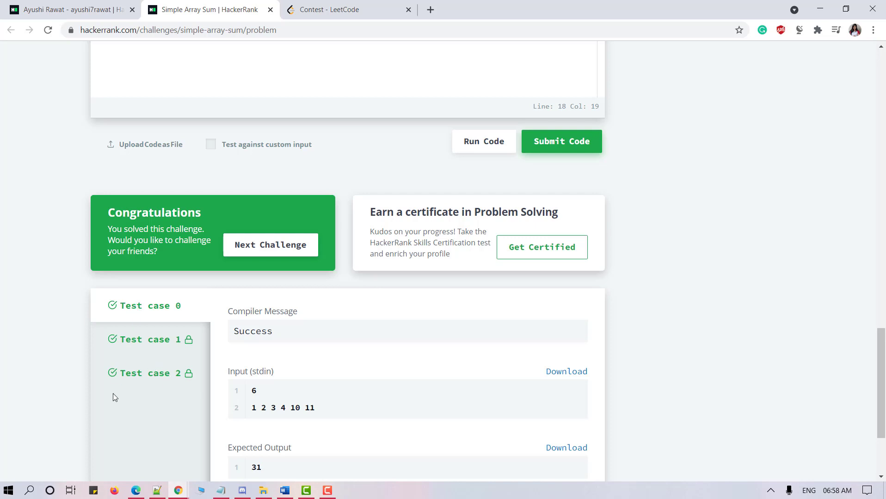
mouse_move(112, 403)
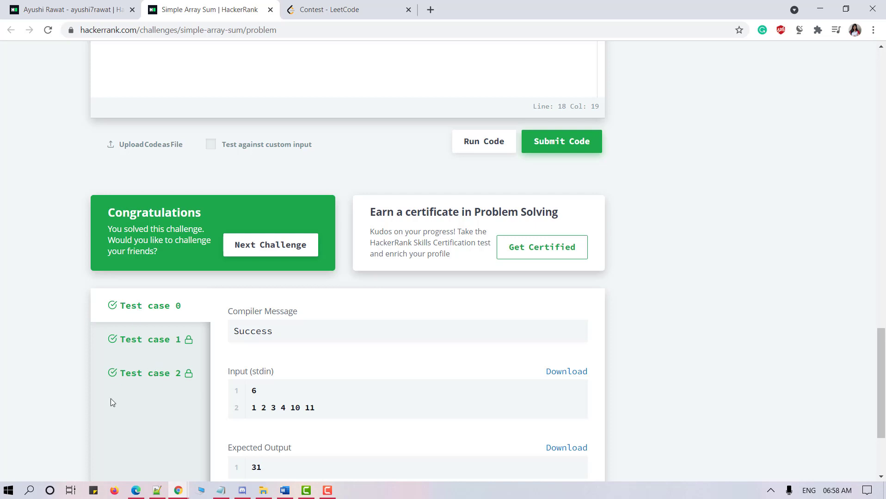
mouse_move(112, 405)
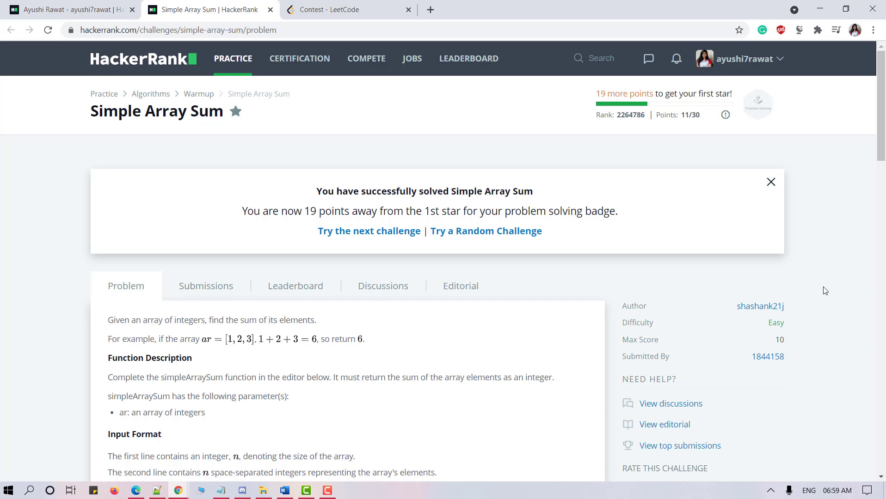
mouse_move(669, 317)
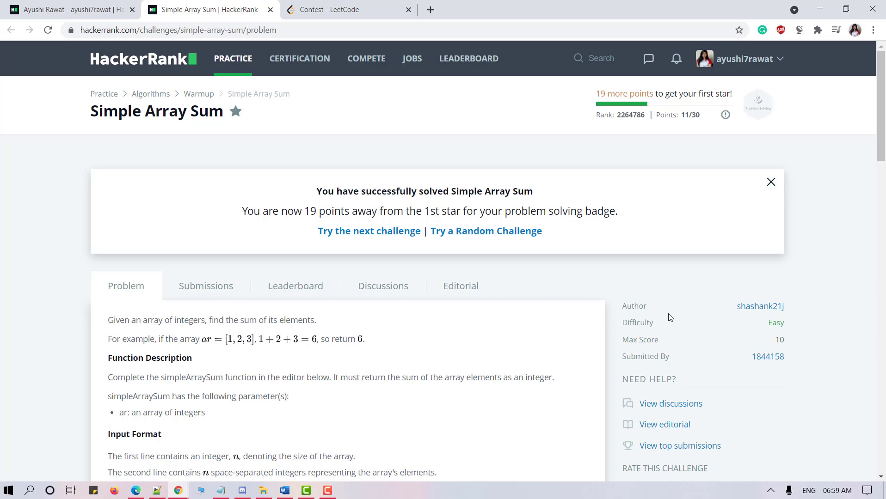
scroll(down, 3)
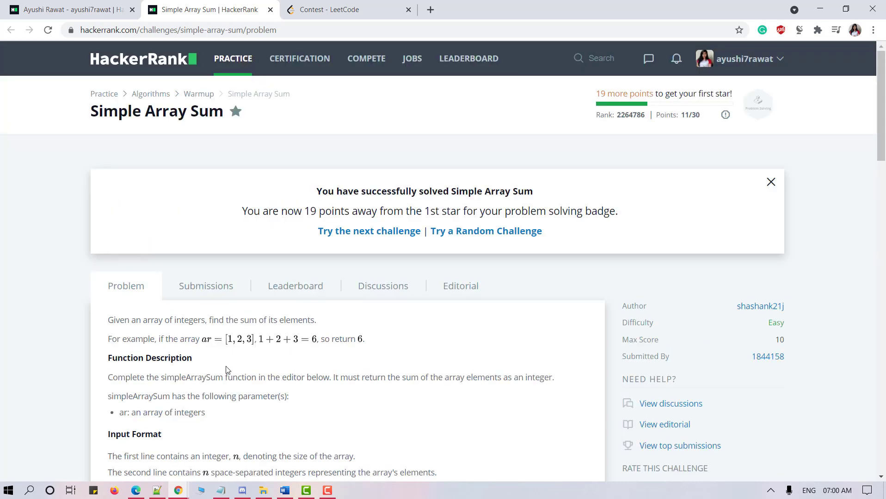
scroll(down, 3)
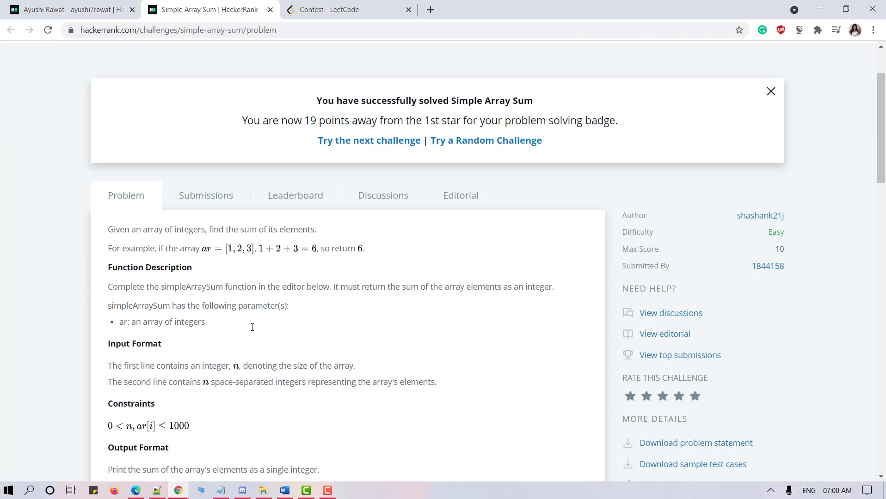
scroll(down, 3)
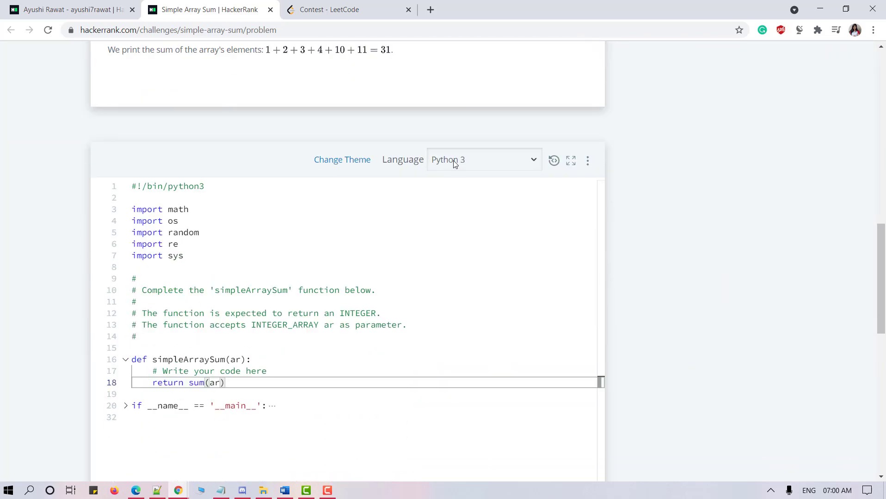
click(482, 159)
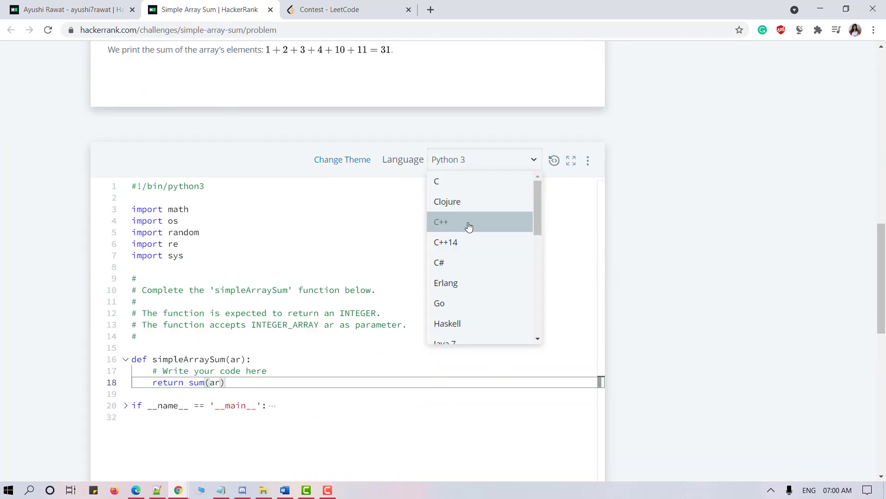
scroll(down, 3)
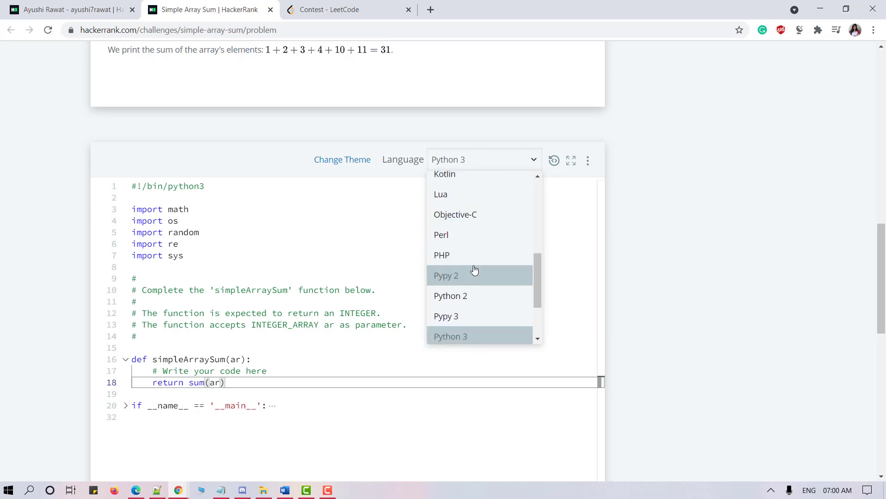
scroll(down, 3)
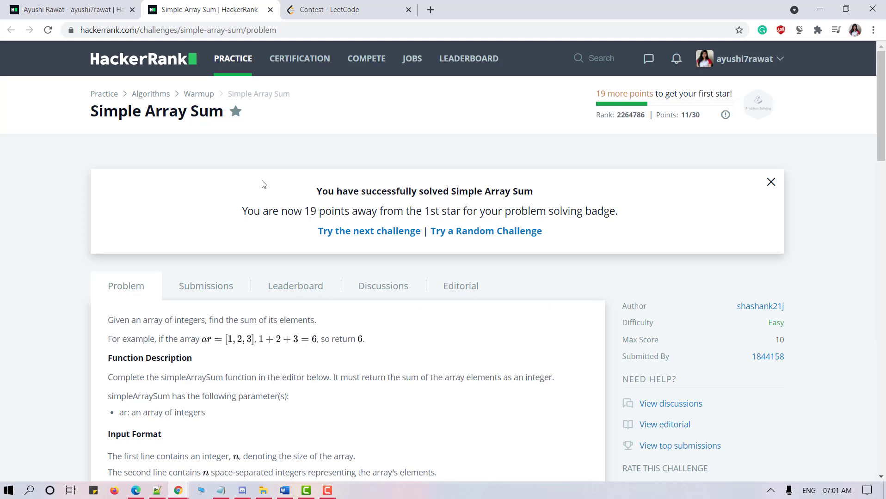
mouse_move(258, 193)
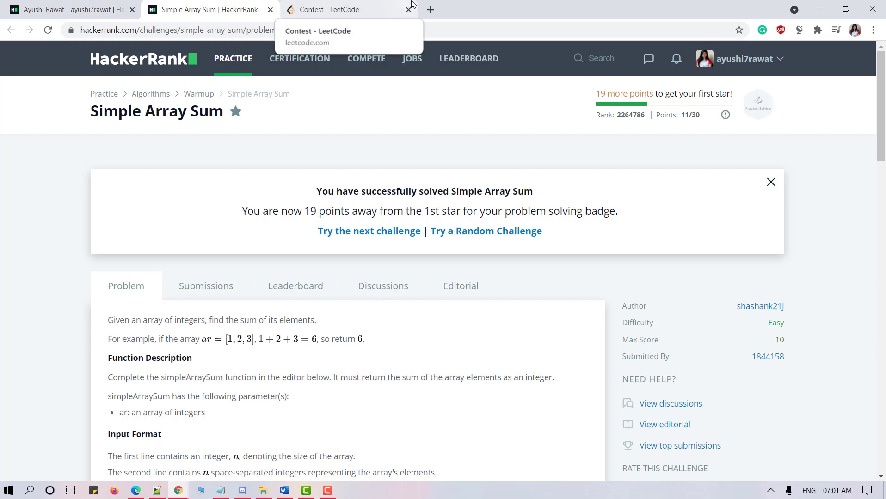
Step: Switch to the Weekly Contest 235 ranking tab and scroll through contestants' scores and finish times
click(339, 9)
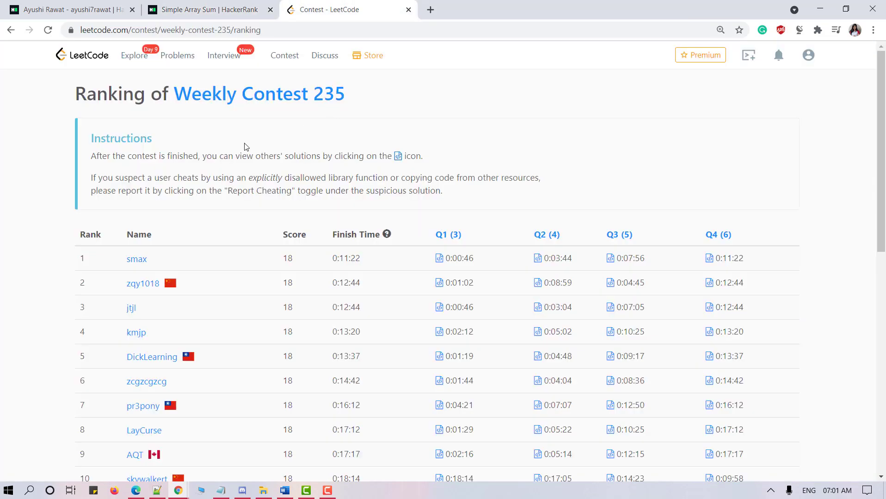
mouse_move(234, 151)
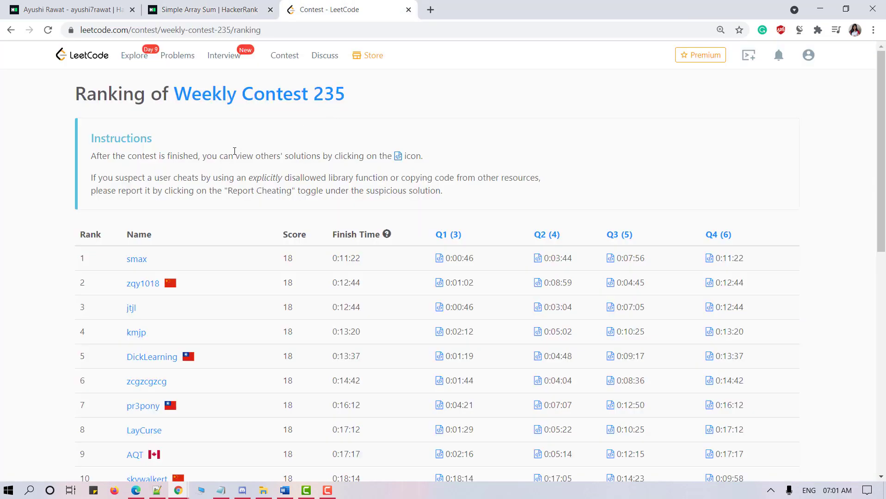
mouse_move(368, 110)
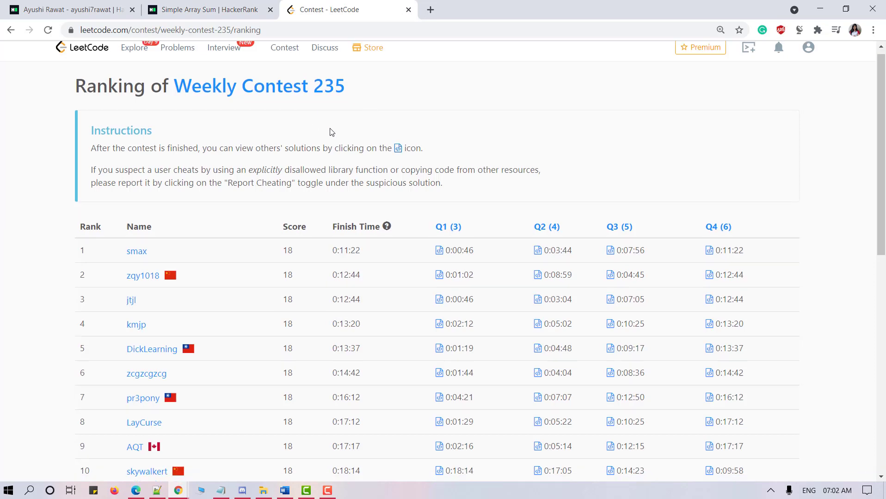
scroll(down, 3)
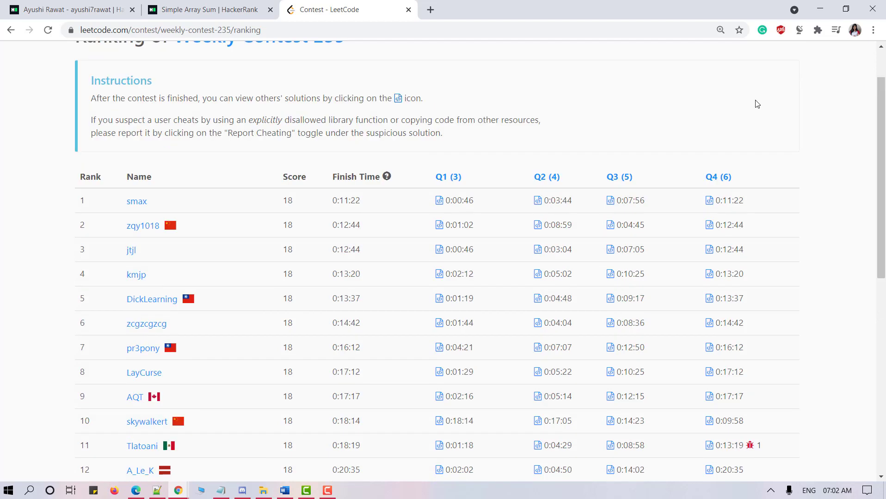
scroll(down, 3)
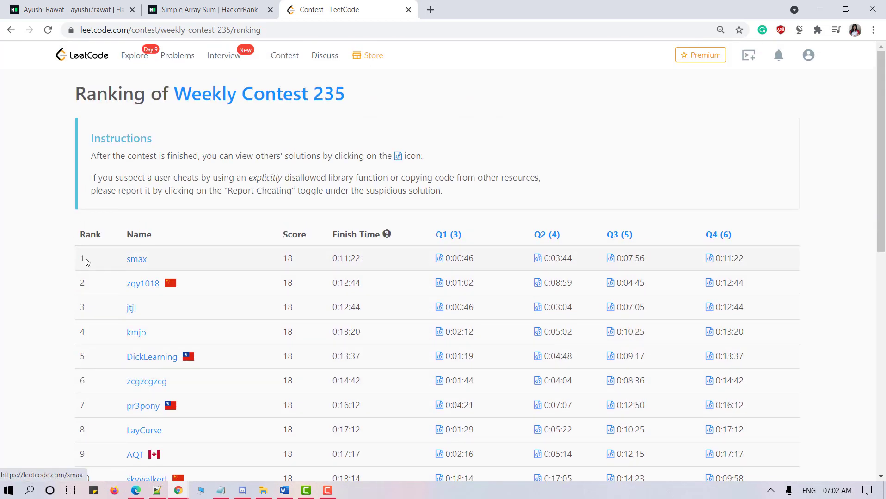
mouse_move(123, 201)
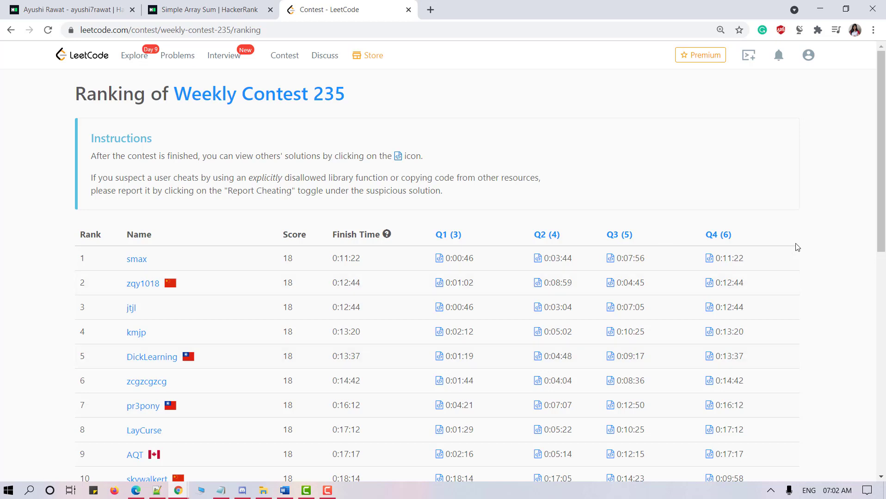
mouse_move(745, 236)
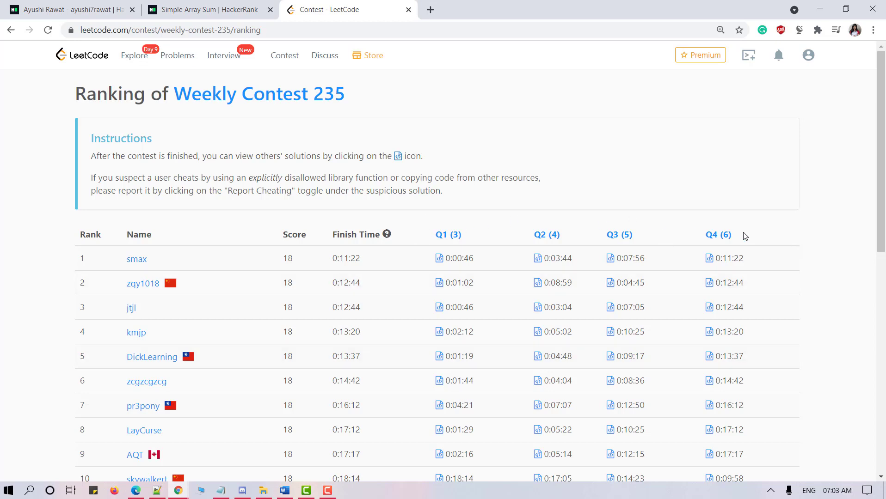
mouse_move(443, 242)
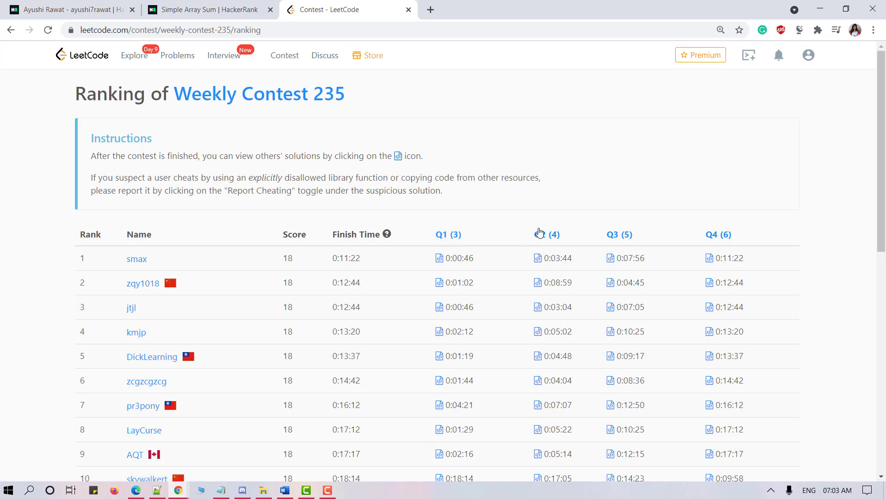
mouse_move(627, 249)
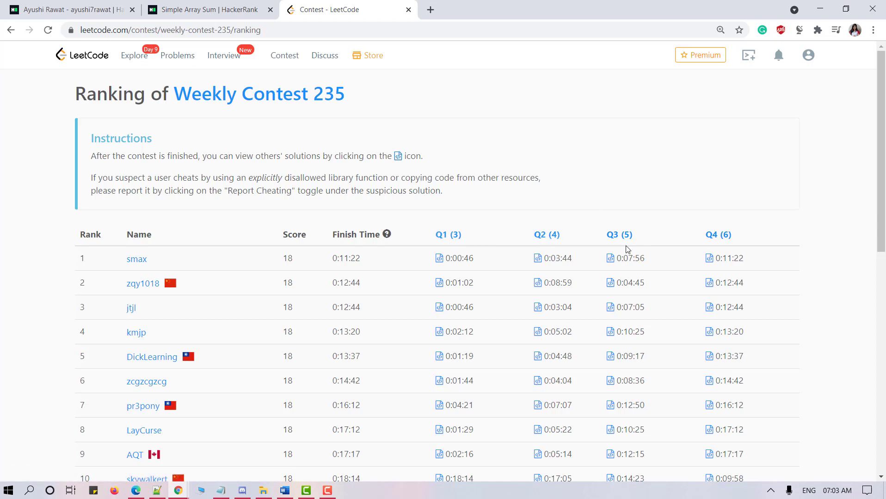
mouse_move(714, 237)
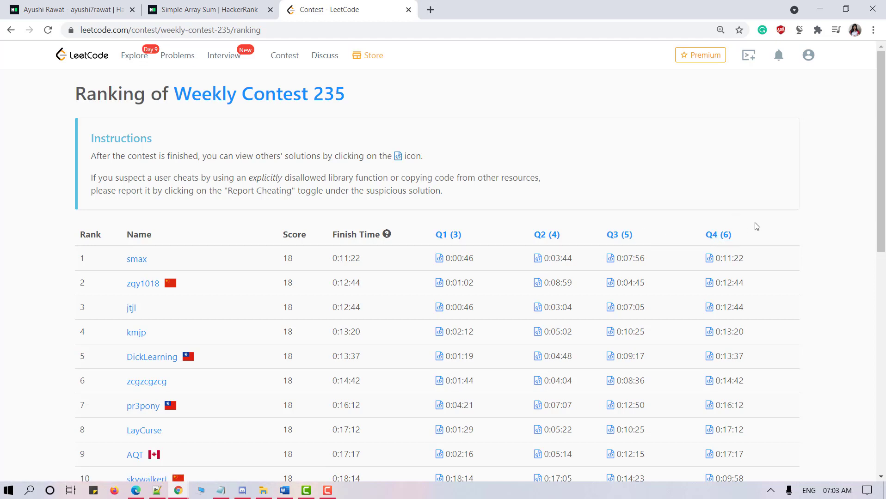
mouse_move(482, 218)
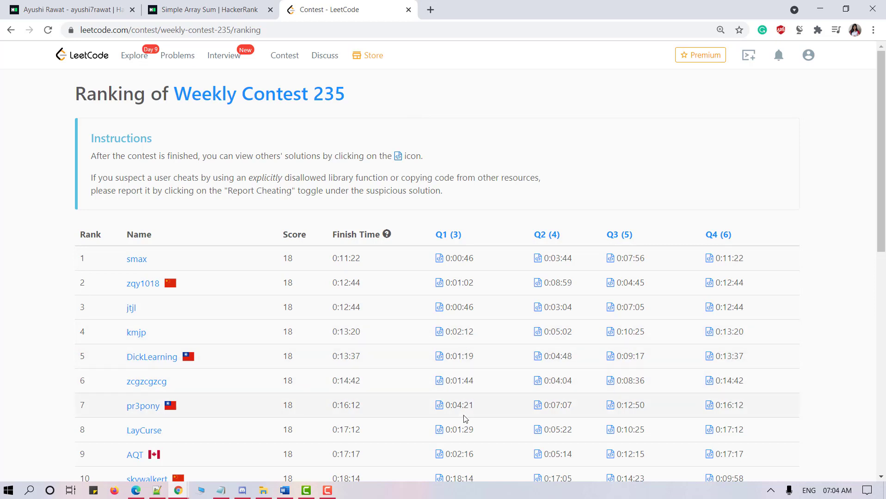
mouse_move(446, 222)
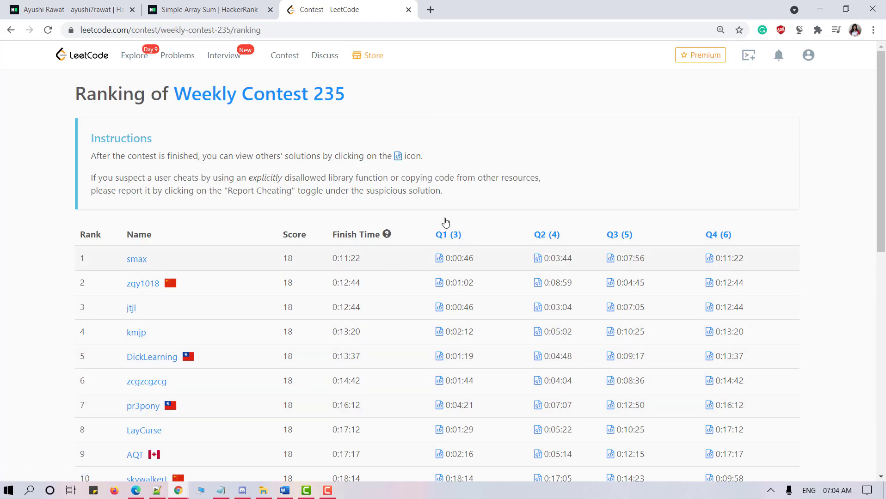
mouse_move(563, 242)
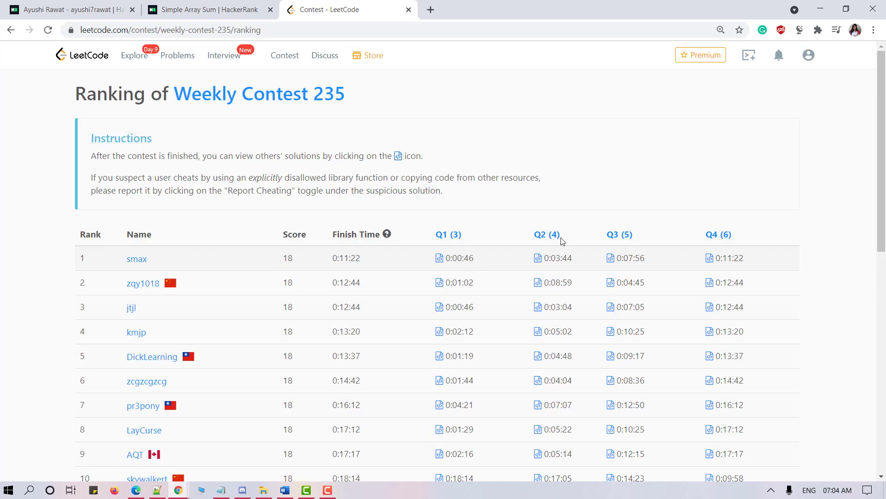
mouse_move(575, 267)
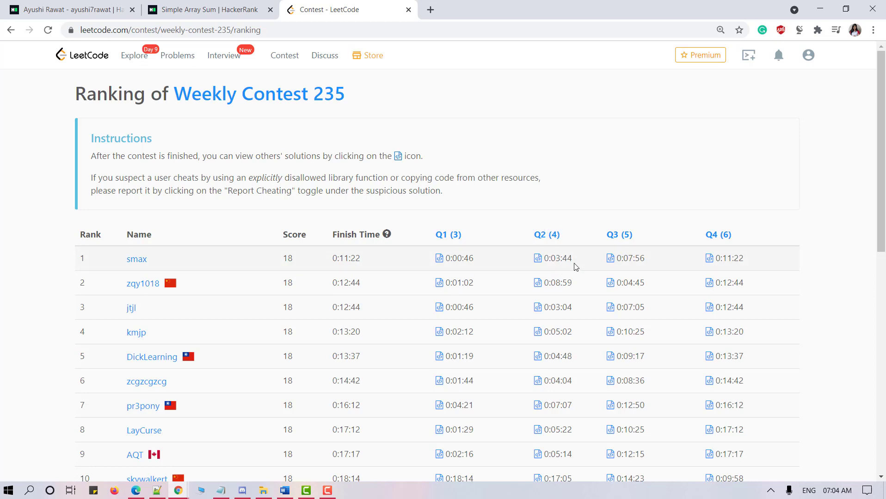
mouse_move(330, 250)
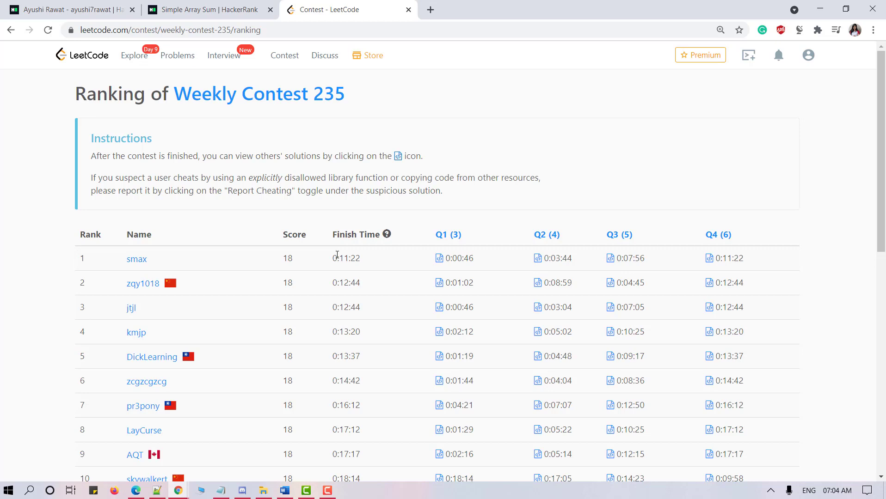
mouse_move(84, 433)
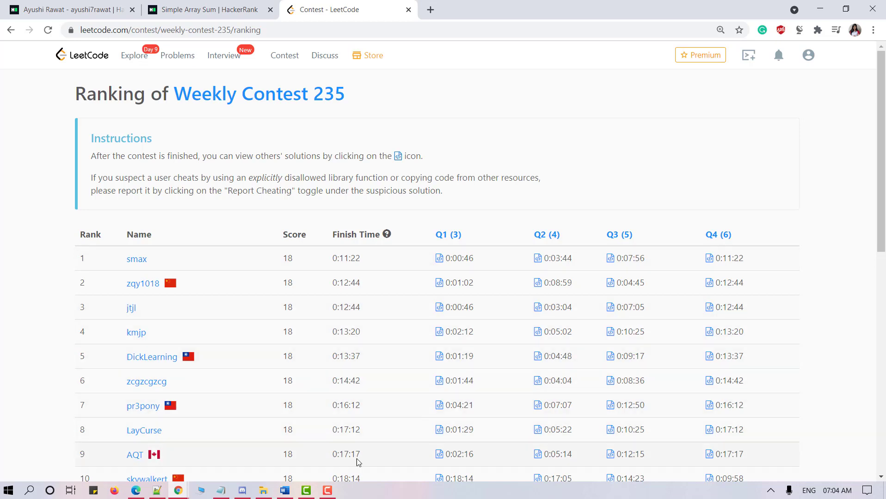
mouse_move(352, 452)
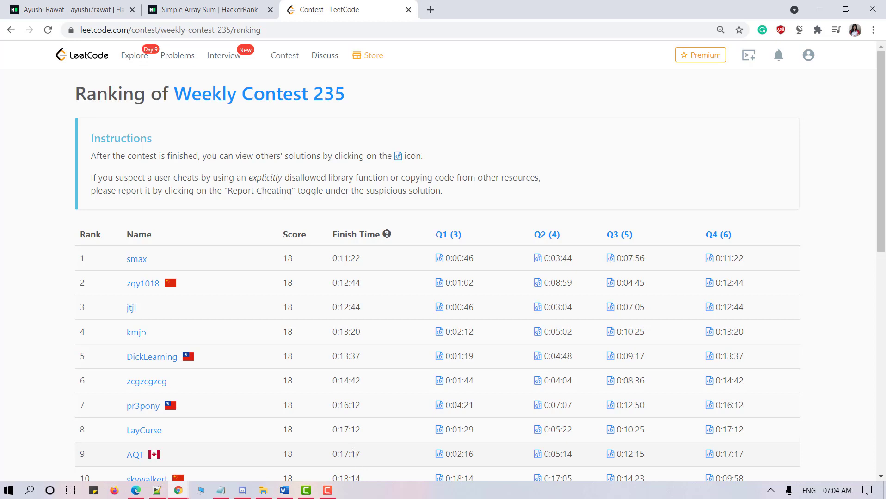
mouse_move(364, 414)
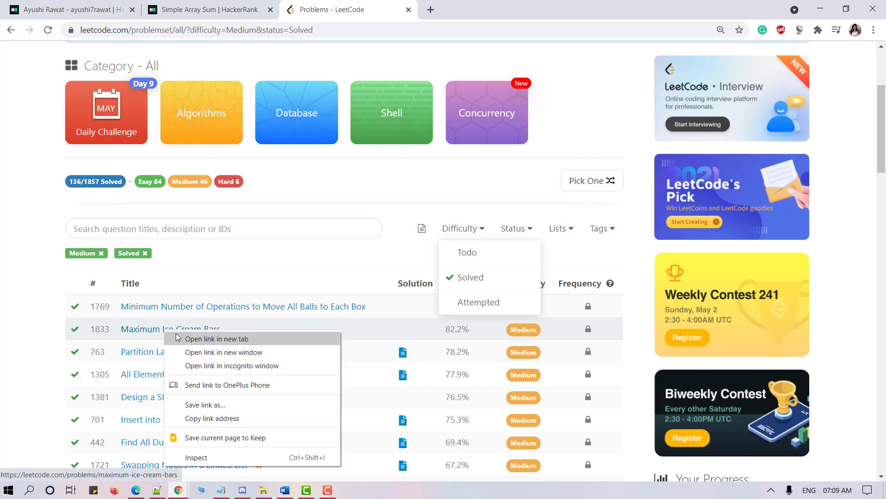
Step: Open Maximum Ice Cream Bars in a new tab and view its accepted submission's details
click(215, 339)
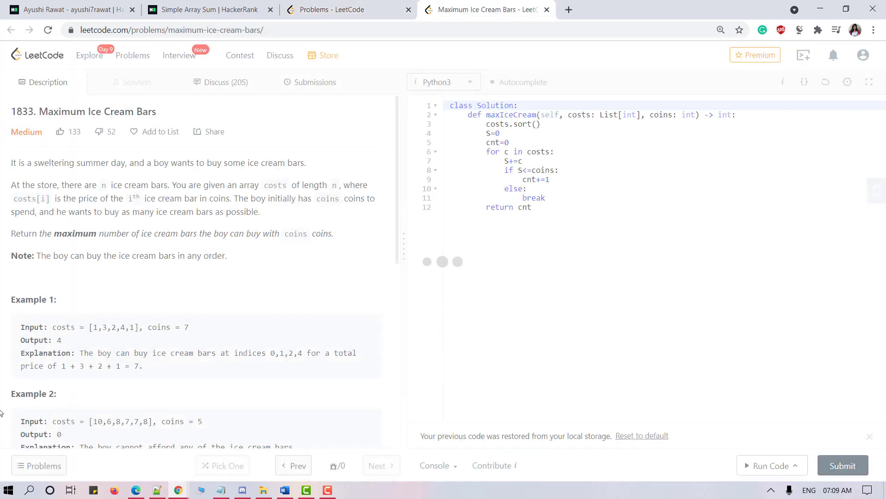
click(310, 82)
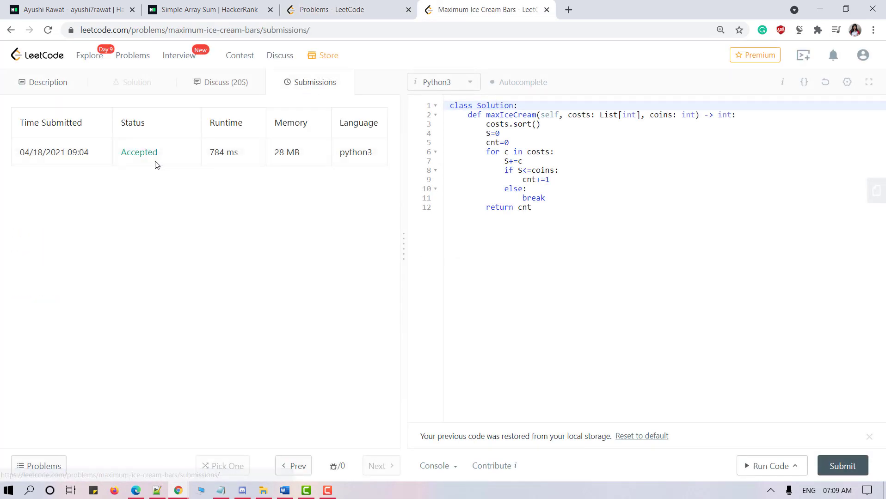
click(139, 152)
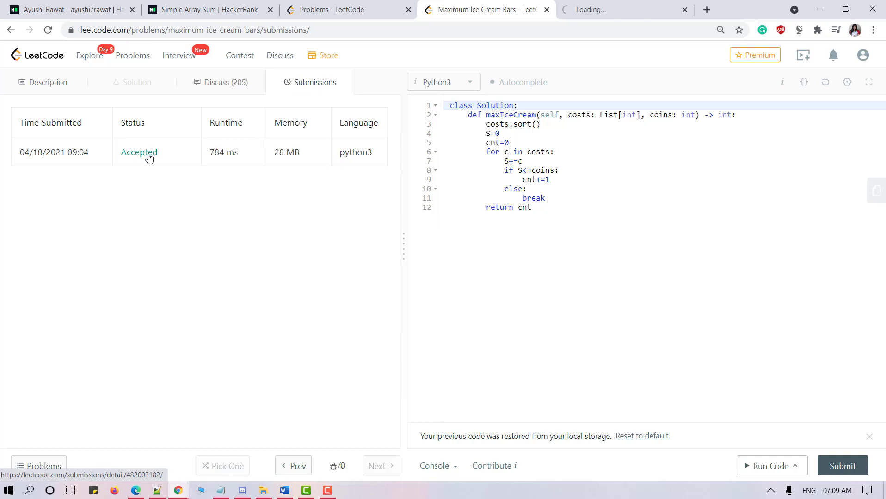
click(139, 153)
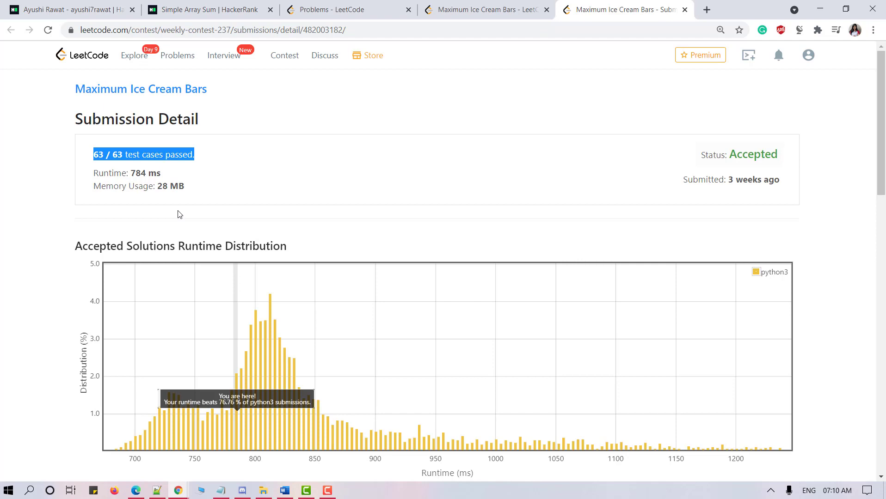
mouse_move(180, 230)
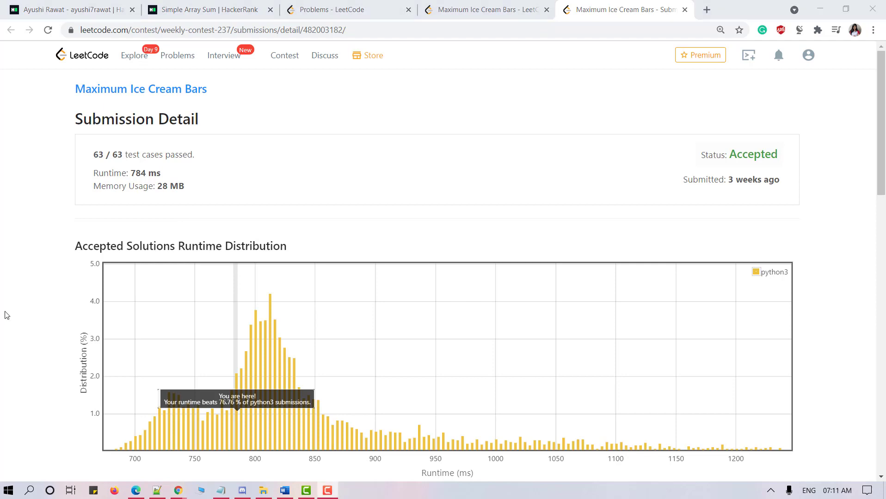
mouse_move(183, 259)
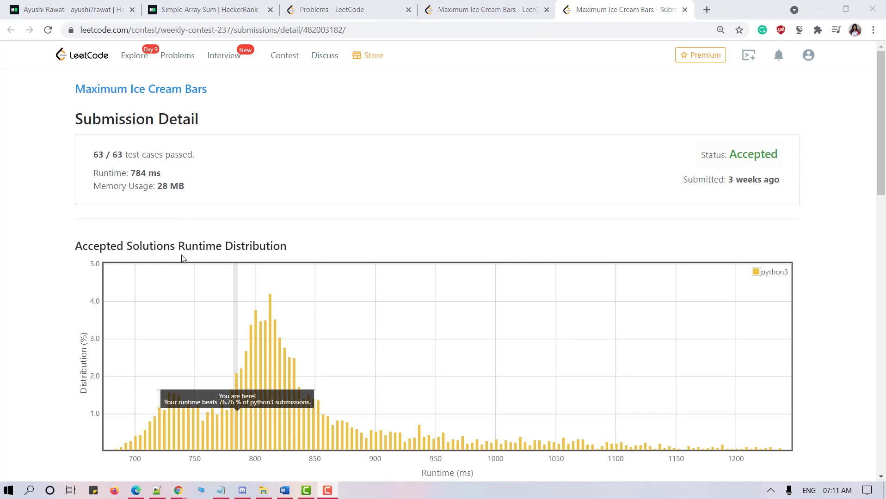
Step: Scroll through the submission's runtime (beats 76.76%), memory (beats 81.67%) charts and code
scroll(down, 3)
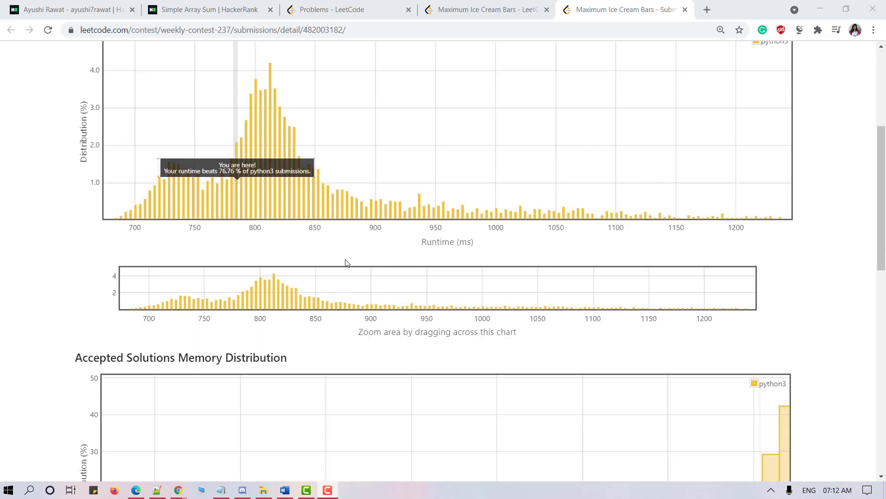
scroll(down, 3)
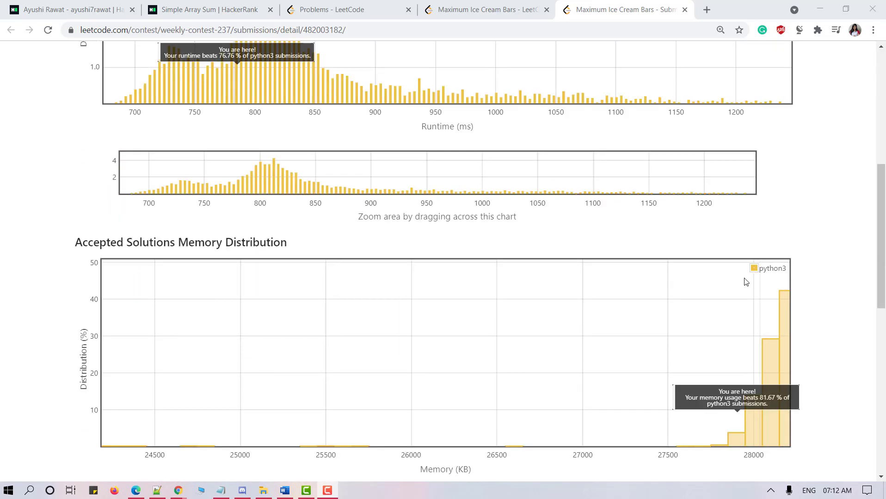
scroll(down, 3)
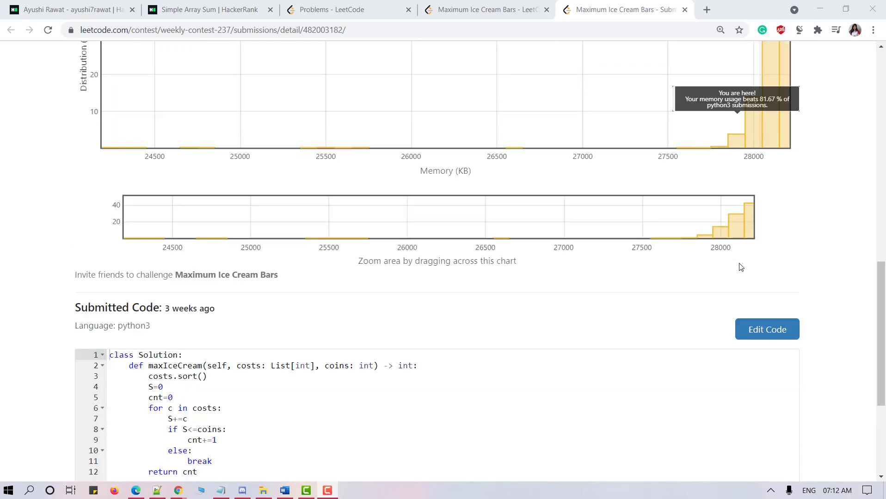
scroll(up, 3)
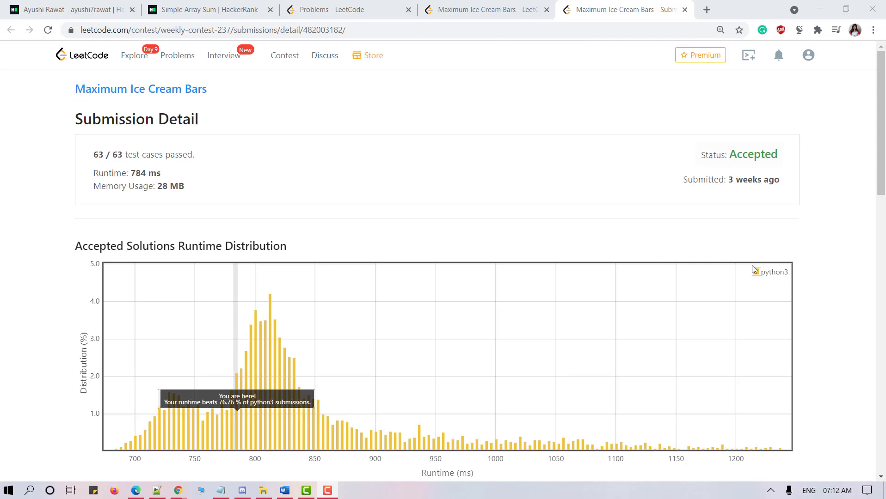
mouse_move(754, 283)
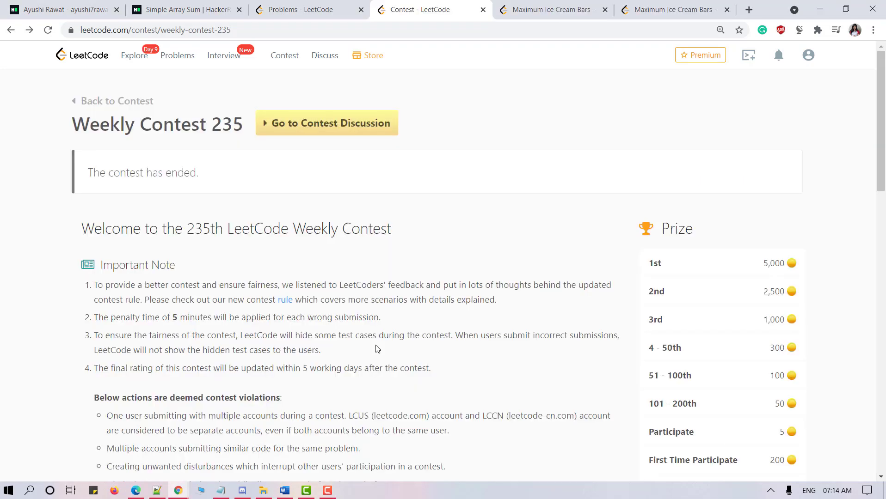
Step: Open the full Weekly Contest 235 ranking in a new tab and scroll through it
scroll(down, 3)
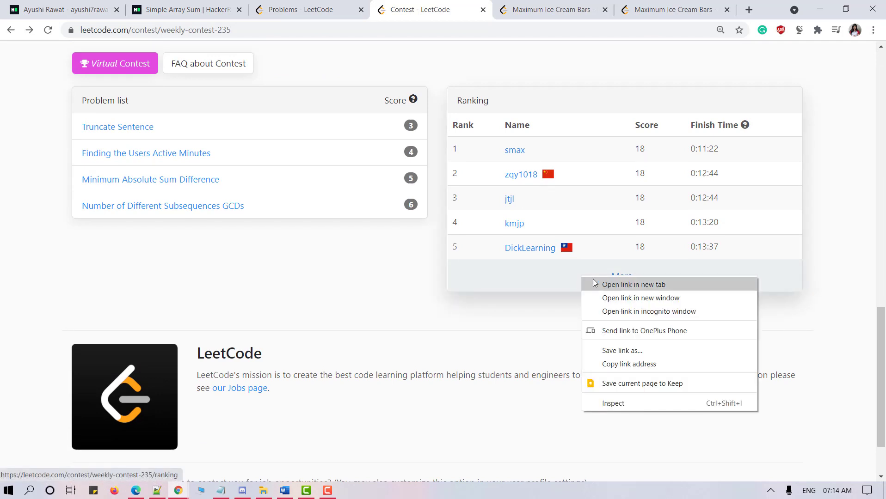
click(632, 284)
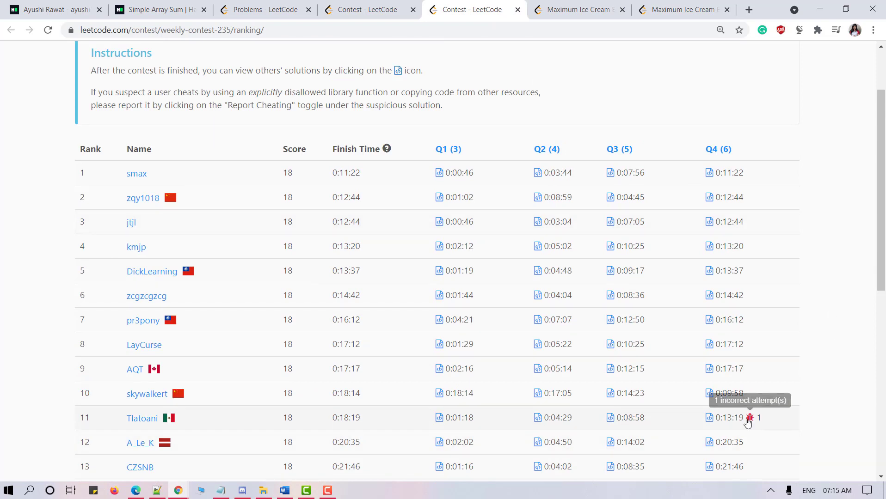
scroll(down, 3)
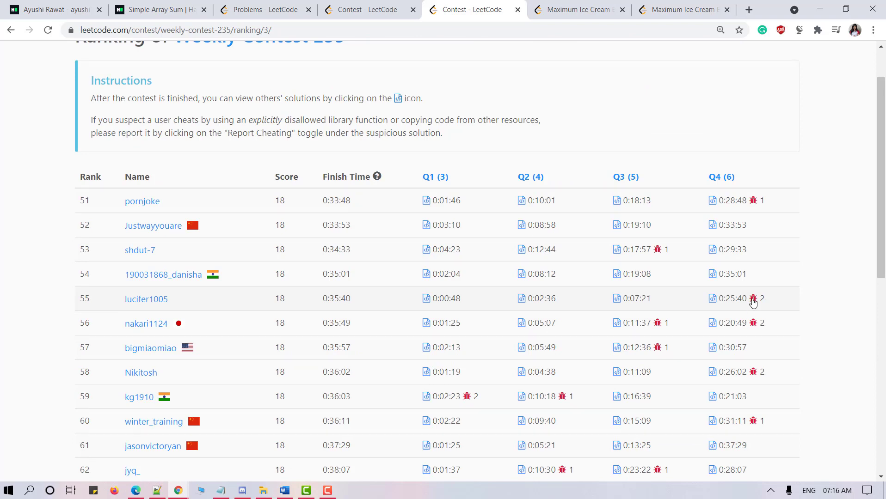
mouse_move(753, 299)
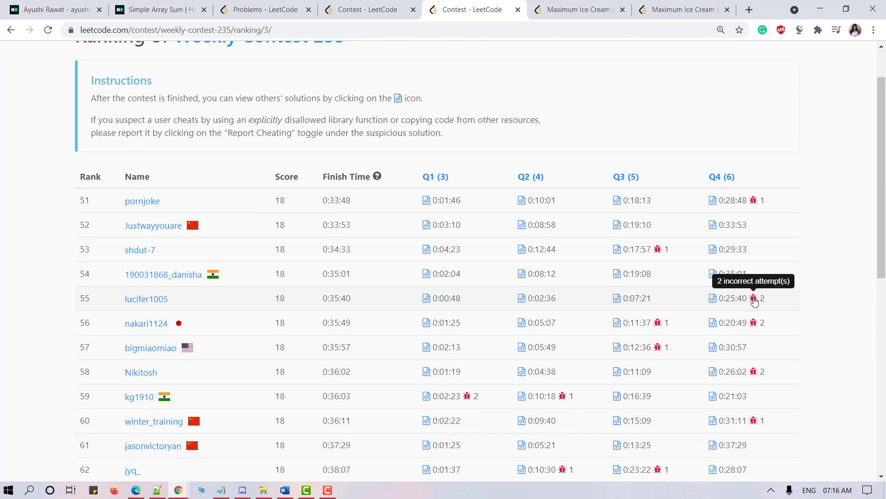
mouse_move(844, 316)
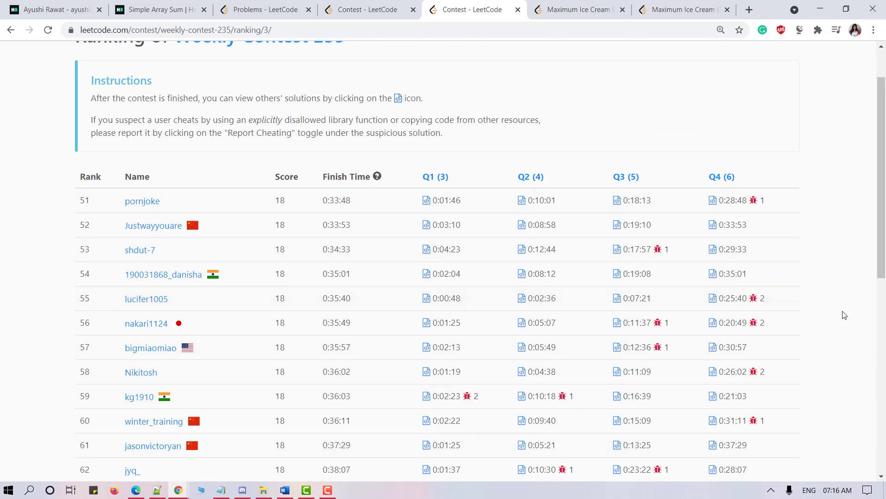